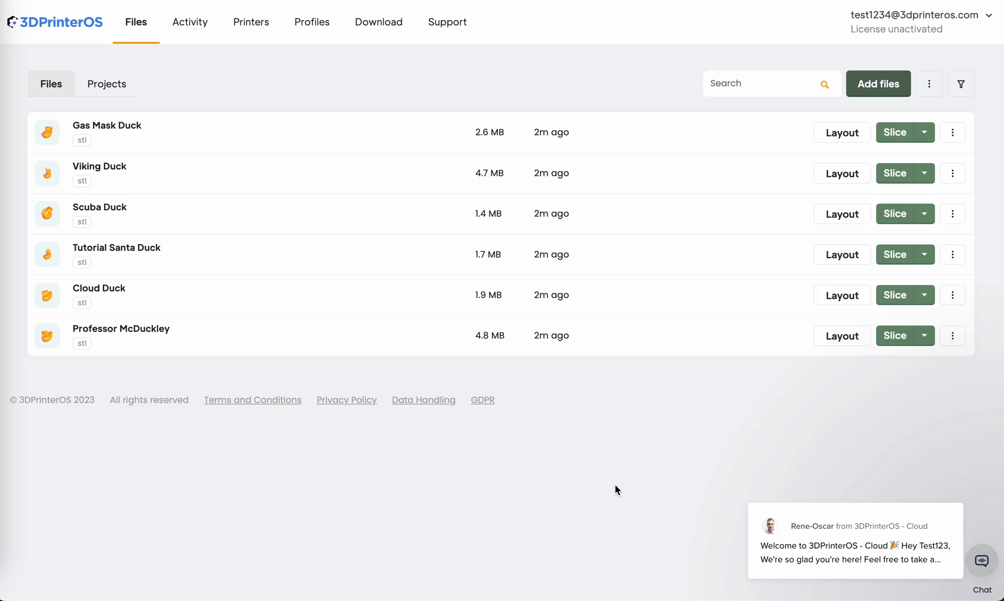
pyautogui.moveTo(414, 470)
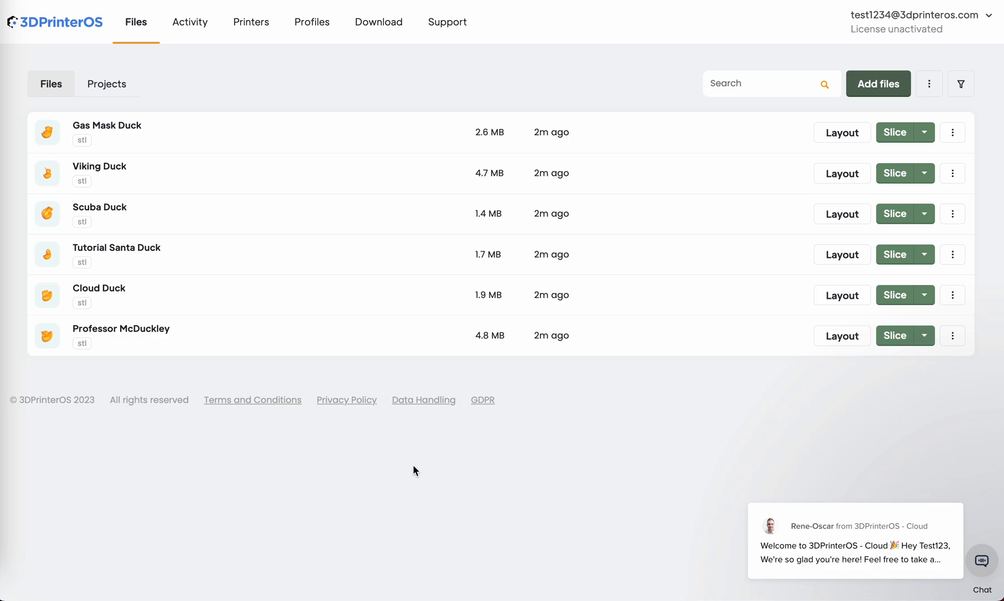
pyautogui.moveTo(391, 70)
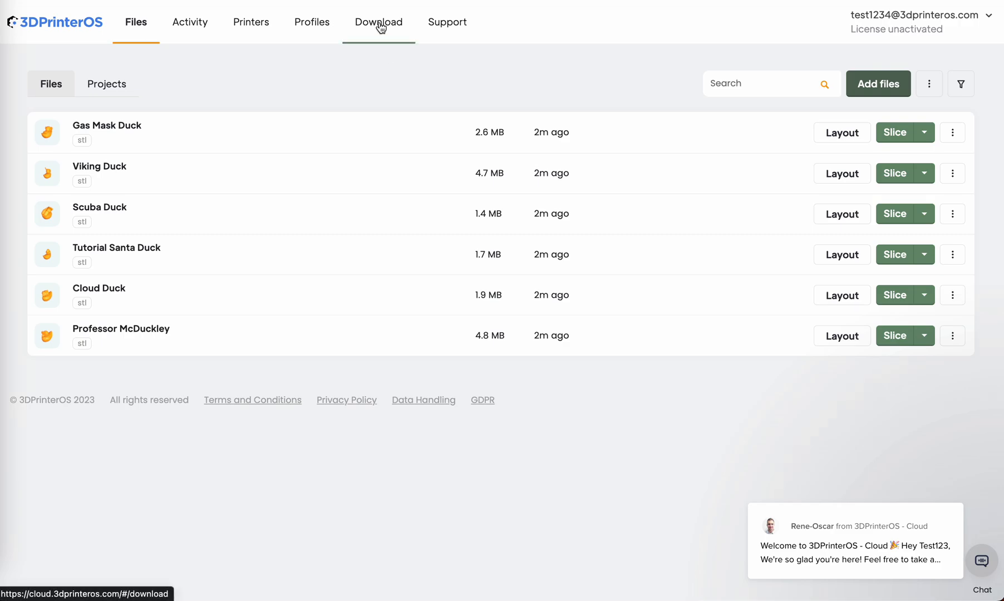
# Browse the Download page's Cloud Client installers for Windows, Ubuntu, Zip and Raspberry Pi.
pyautogui.click(377, 22)
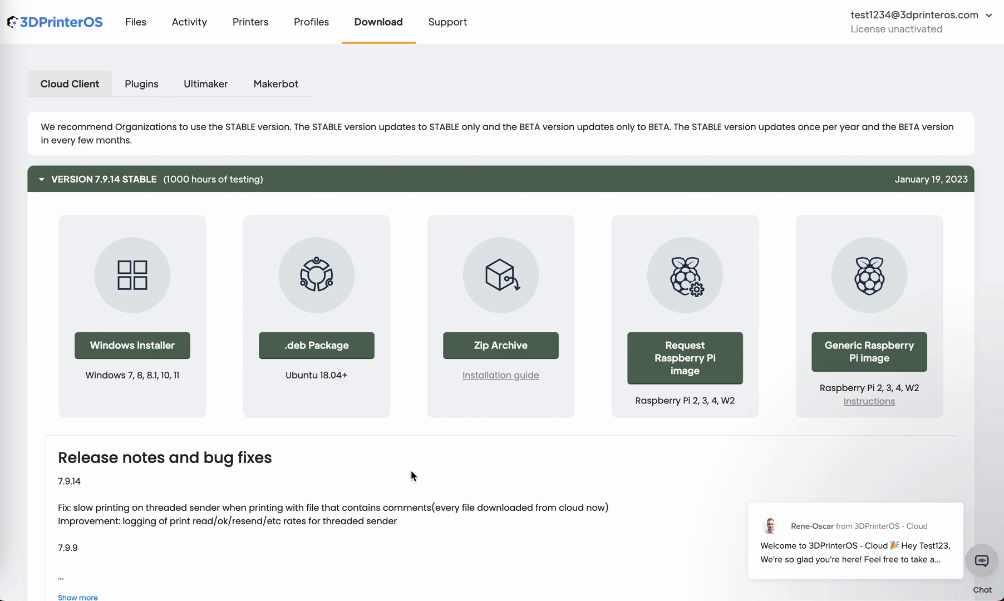
pyautogui.scroll(-3)
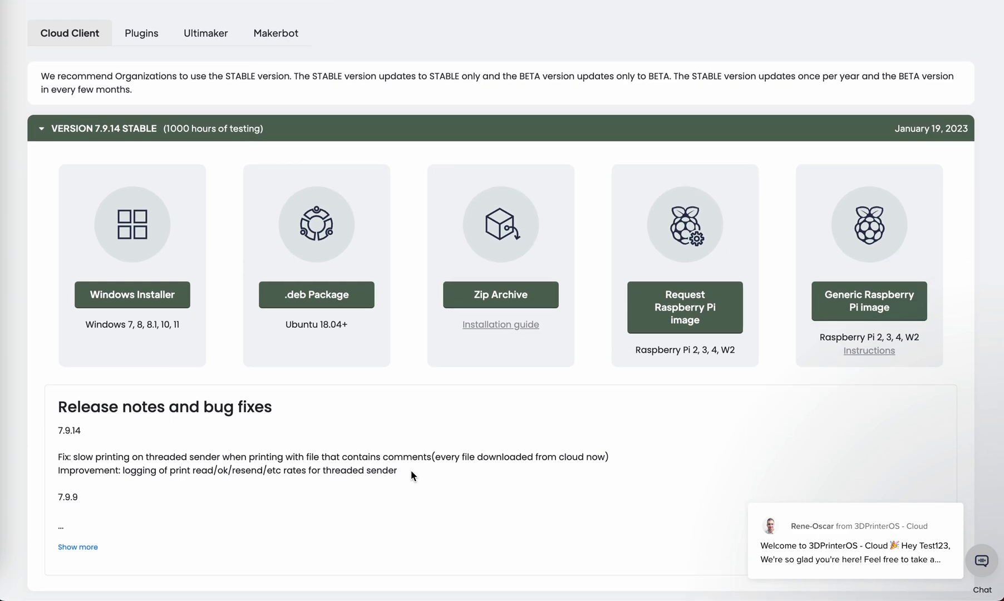
pyautogui.moveTo(230, 348)
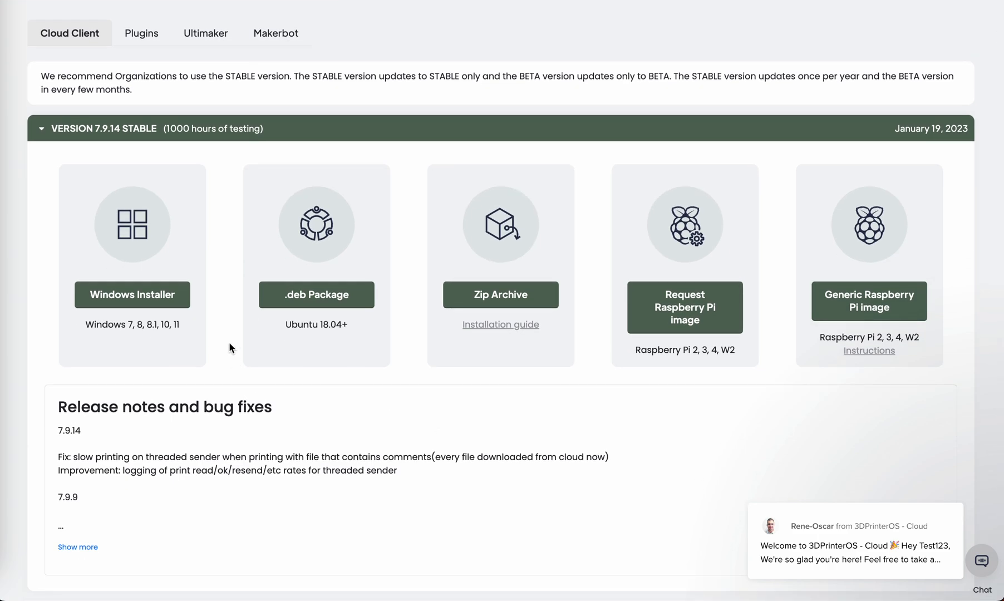
pyautogui.click(132, 295)
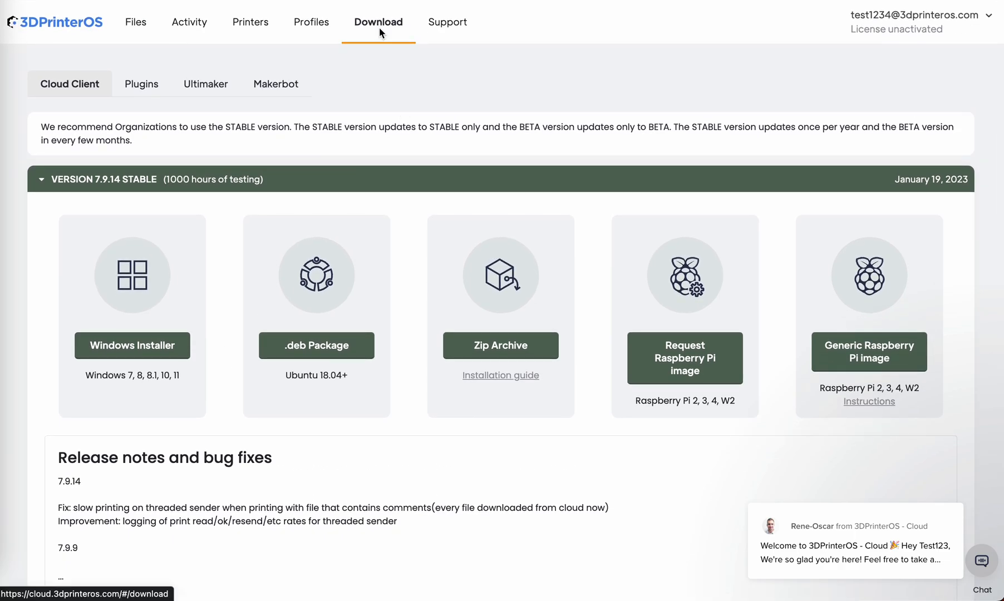
pyautogui.scroll(-3)
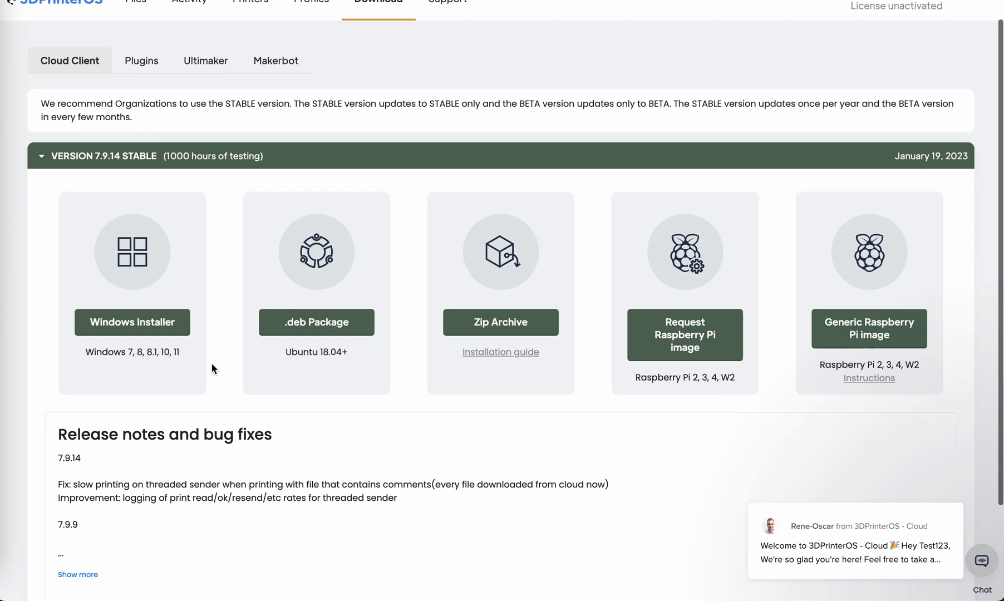
pyautogui.scroll(-3)
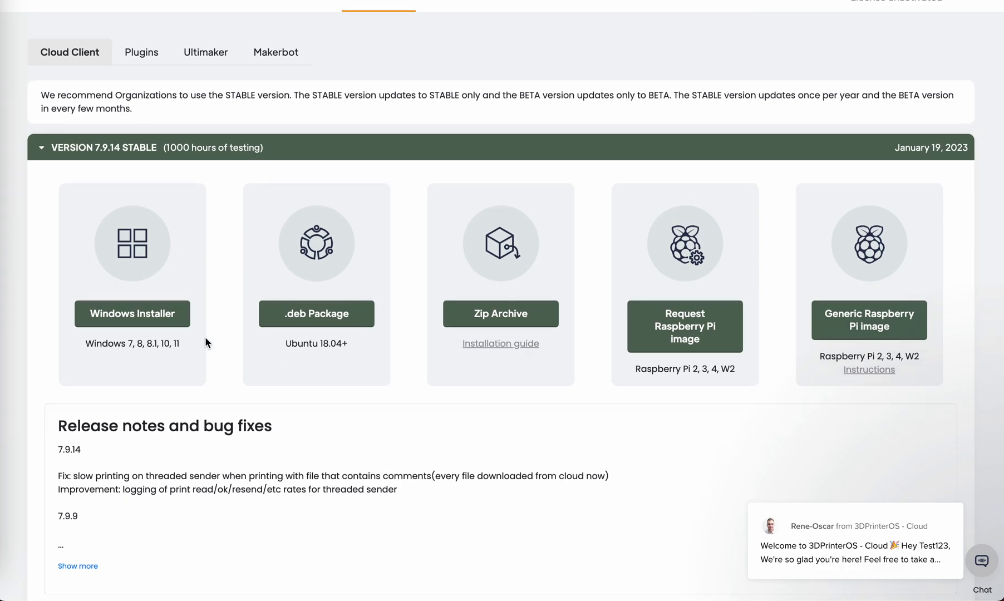
pyautogui.moveTo(620, 350)
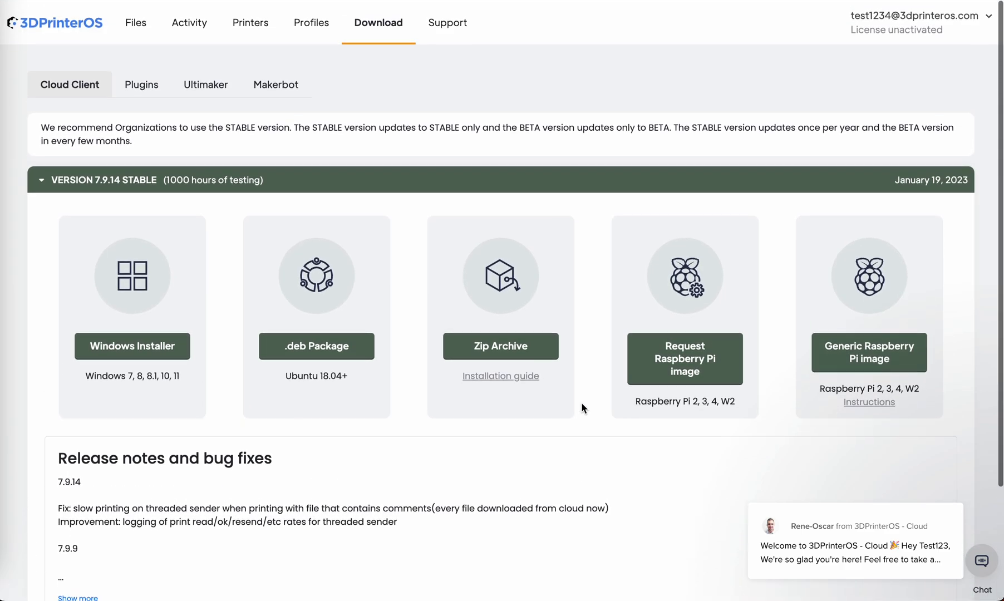
pyautogui.moveTo(590, 313)
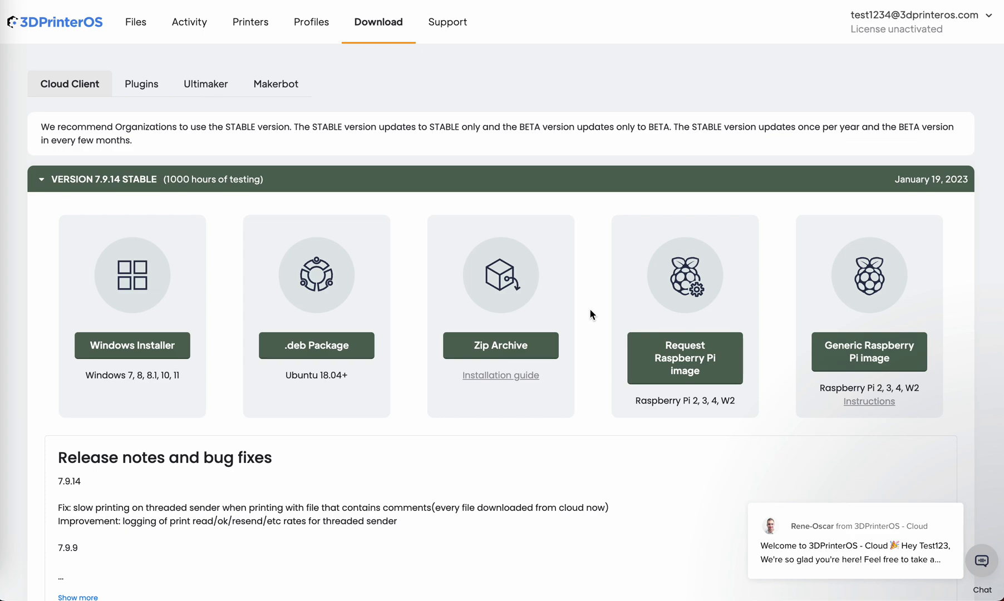
pyautogui.moveTo(234, 335)
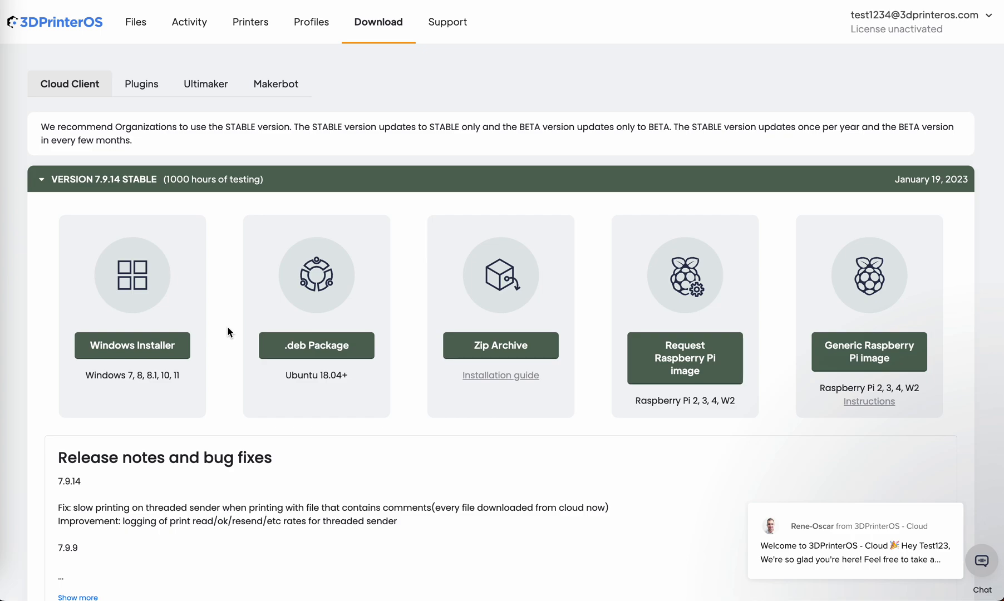
pyautogui.moveTo(351, 84)
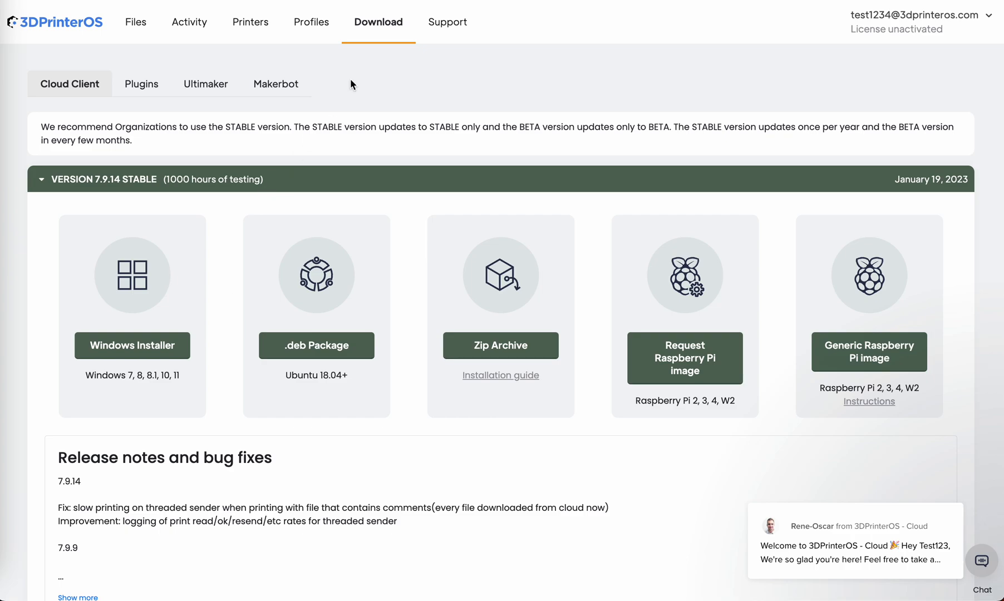
# From Printers, open the Add Printer form and filter the printer-type list by 'prusa'.
pyautogui.click(251, 22)
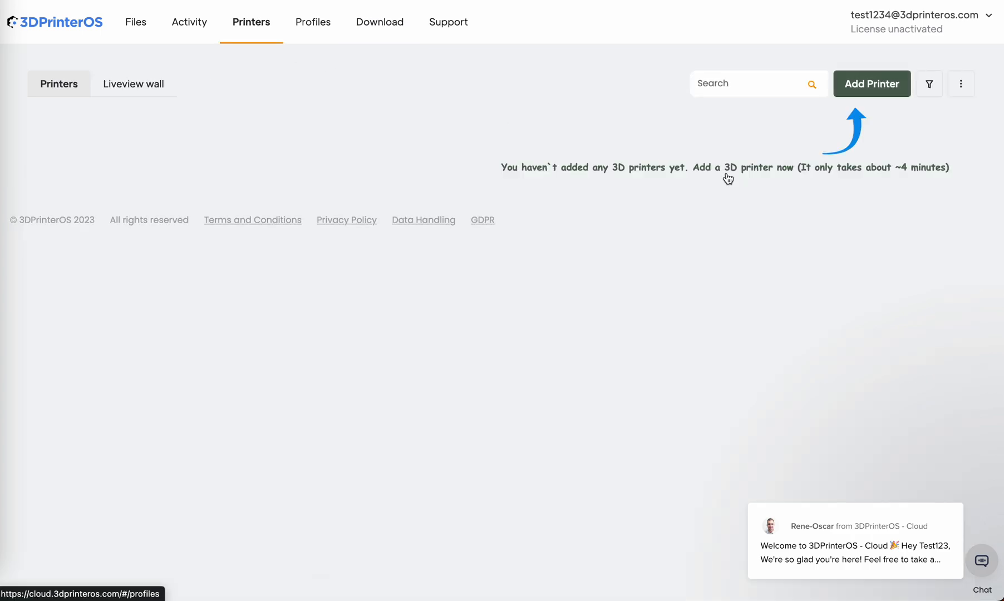
pyautogui.click(871, 83)
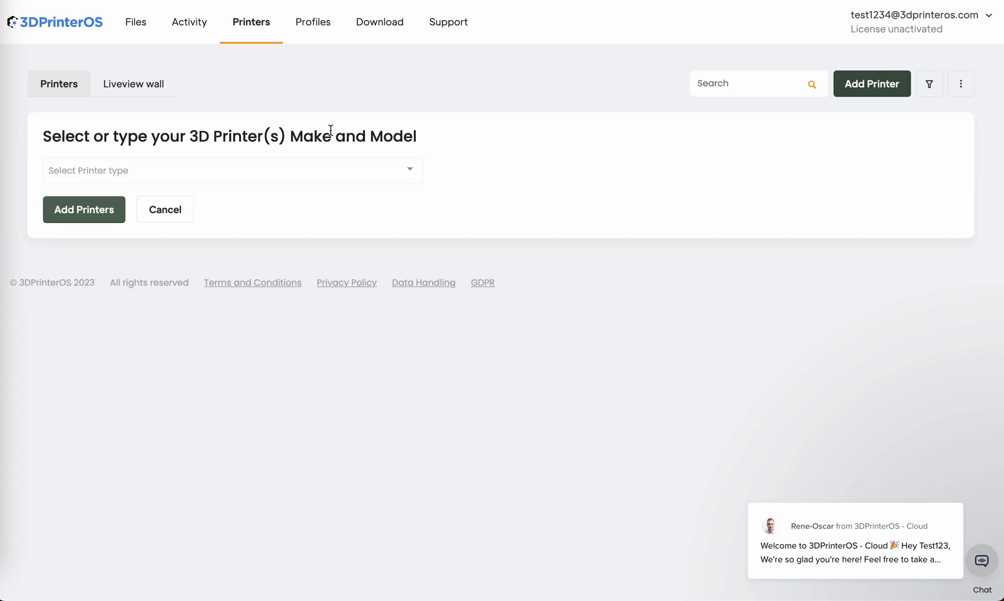
pyautogui.click(233, 170)
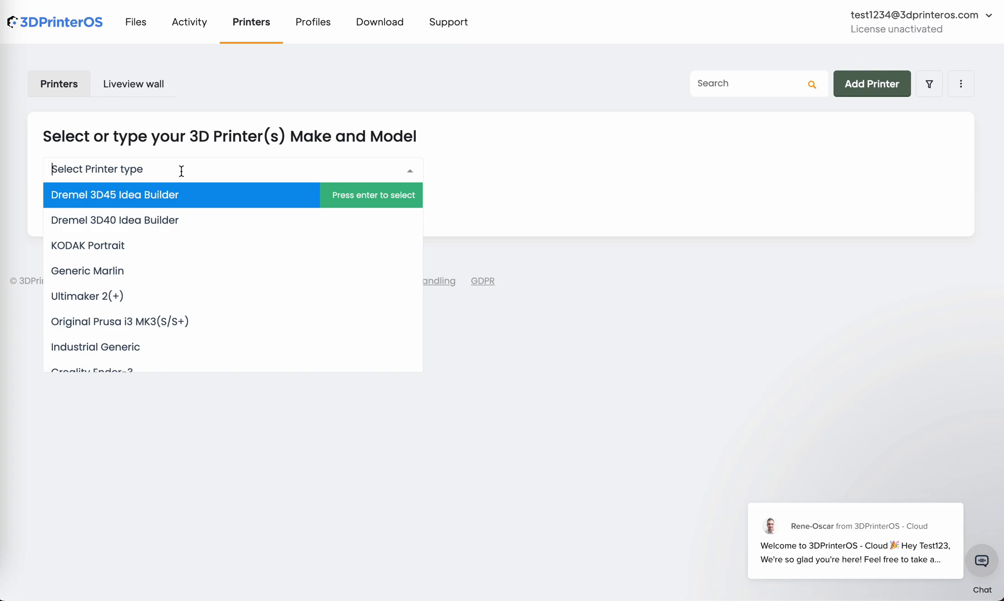
pyautogui.write('p')
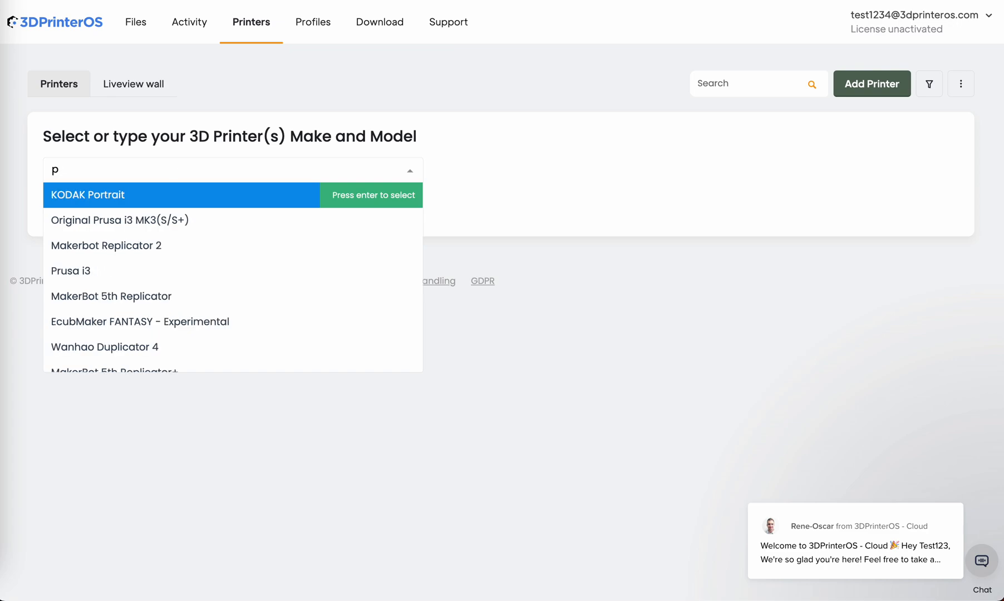
pyautogui.write('rusa')
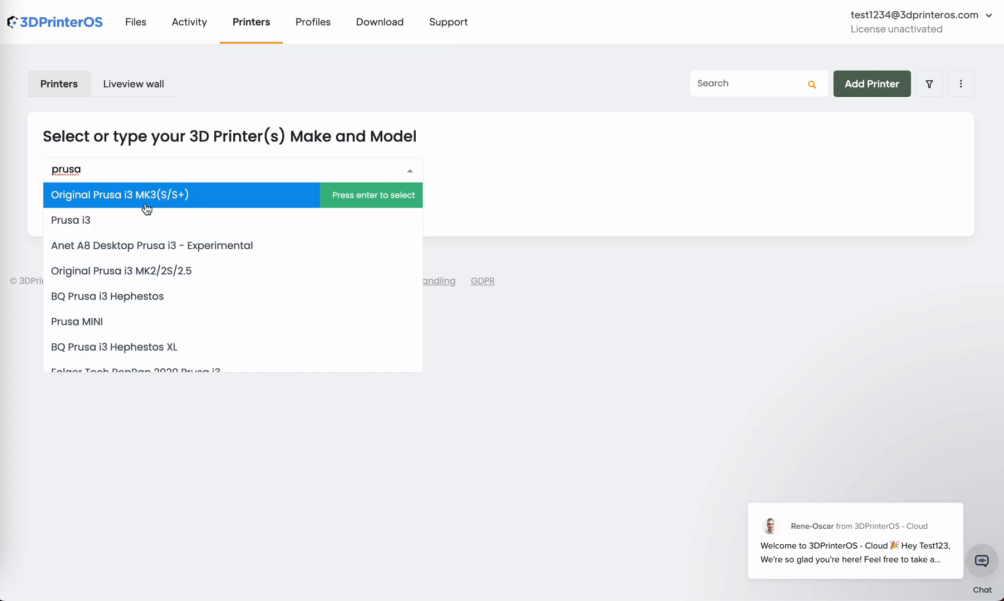